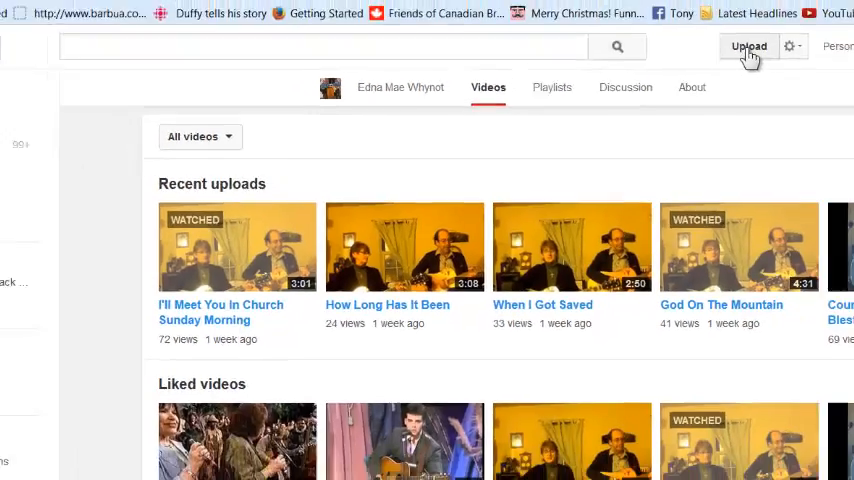
Open the upload page and set the upload privacy to Unlisted
click(748, 46)
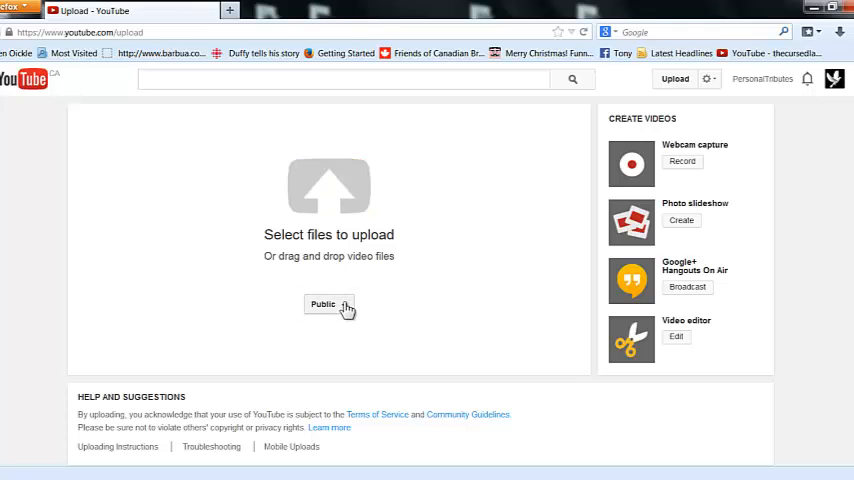
click(328, 304)
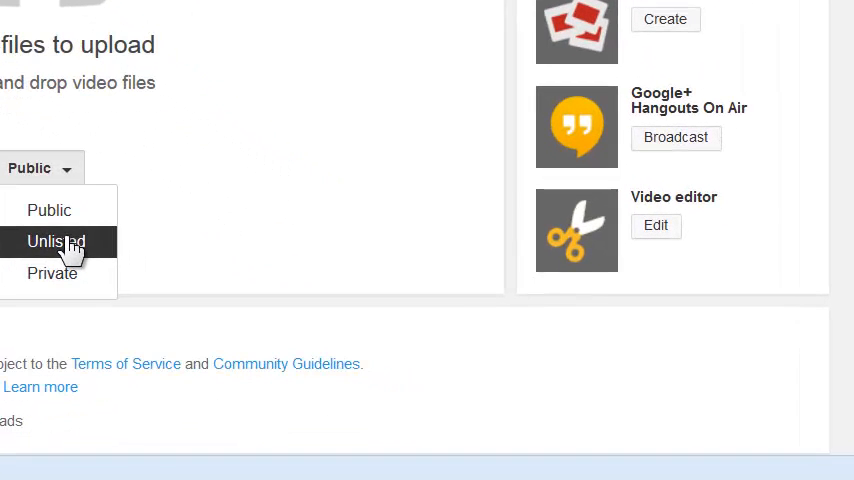
click(55, 241)
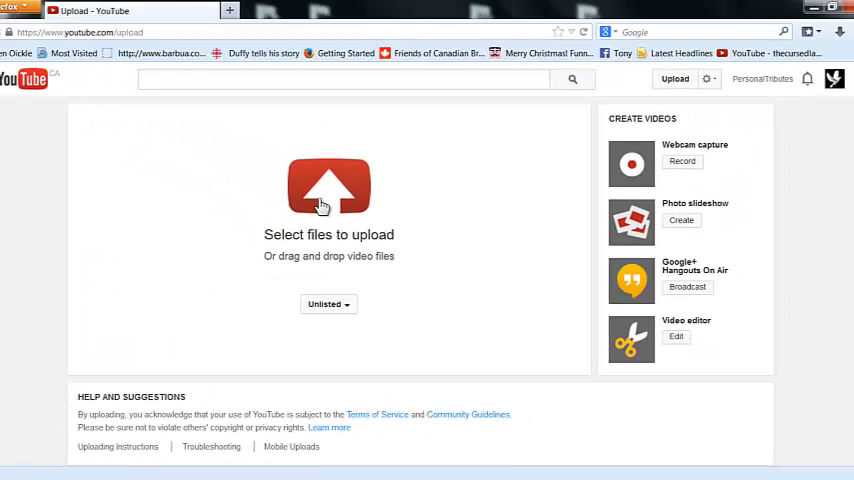
Select the Canadian friend message video in the Open dialog and start its upload
click(328, 185)
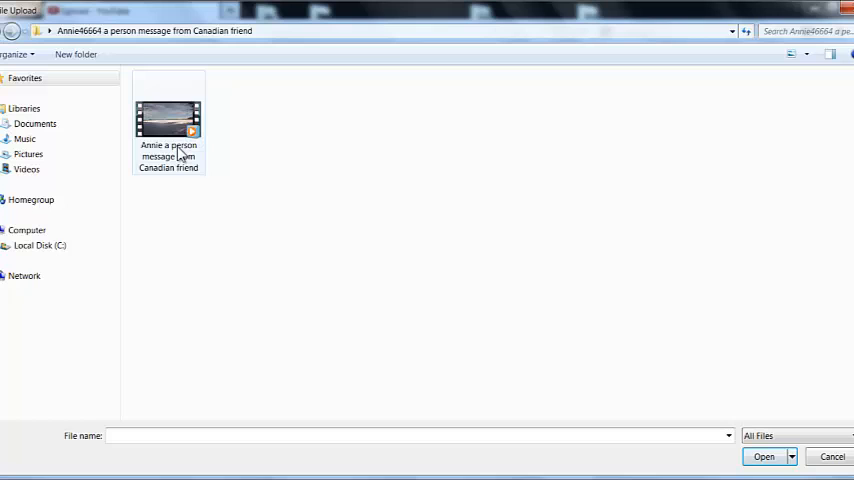
click(168, 120)
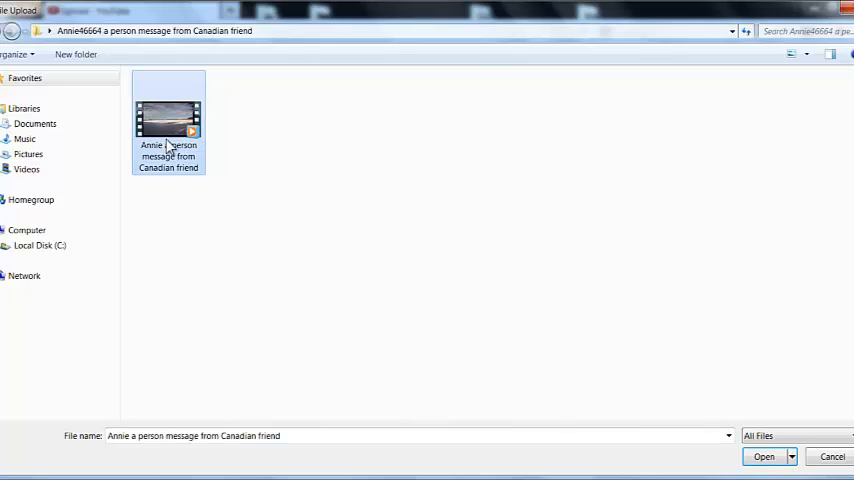
click(764, 456)
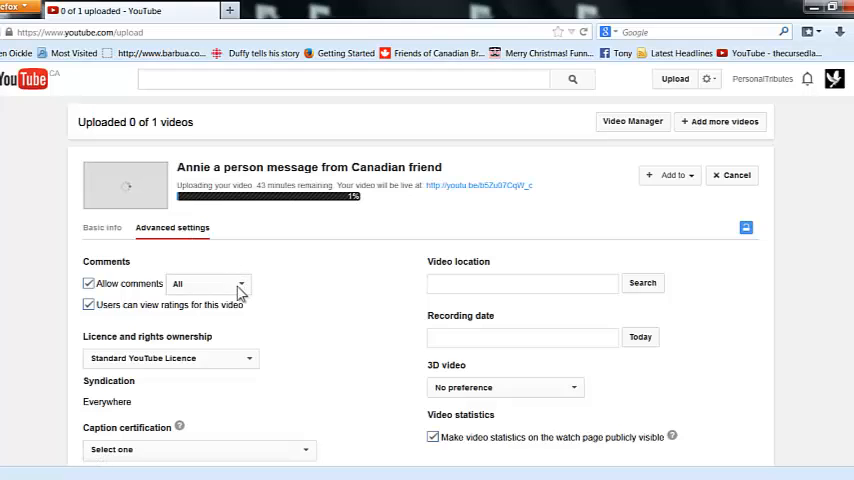
Open the Licence and rights ownership dropdown in Advanced settings
click(210, 283)
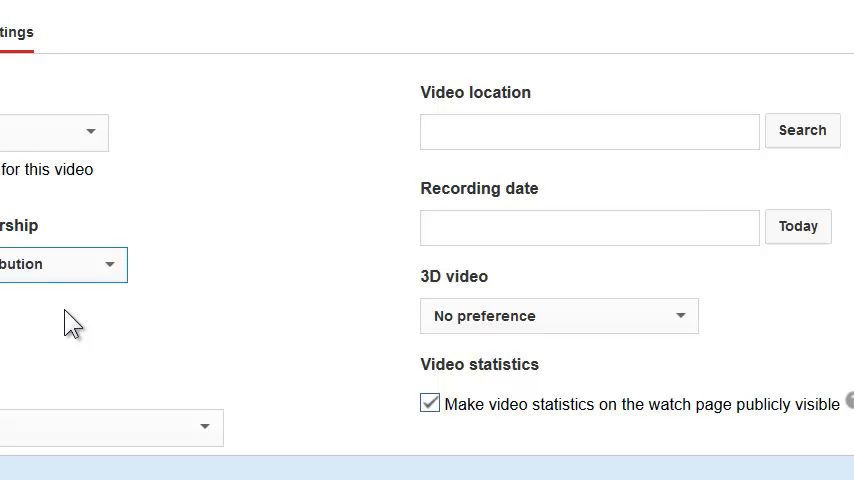
mouse_move(273, 307)
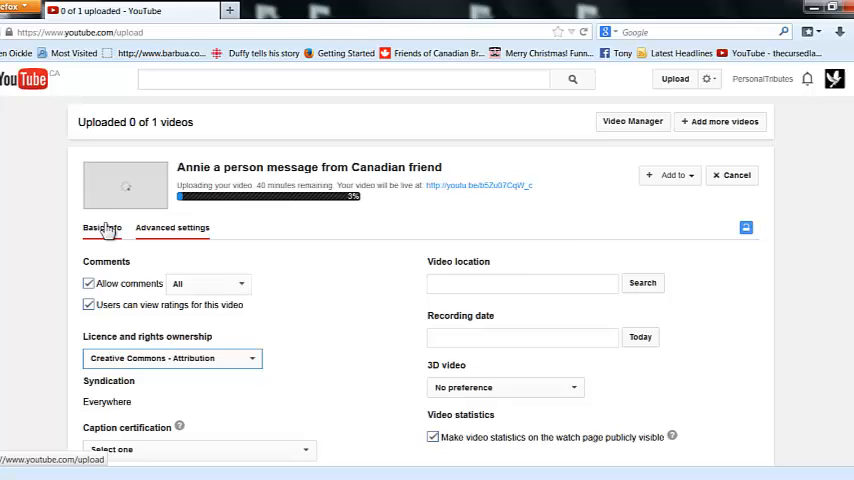
Go to the Basic info tab and confirm the privacy setting stays Unlisted
click(101, 227)
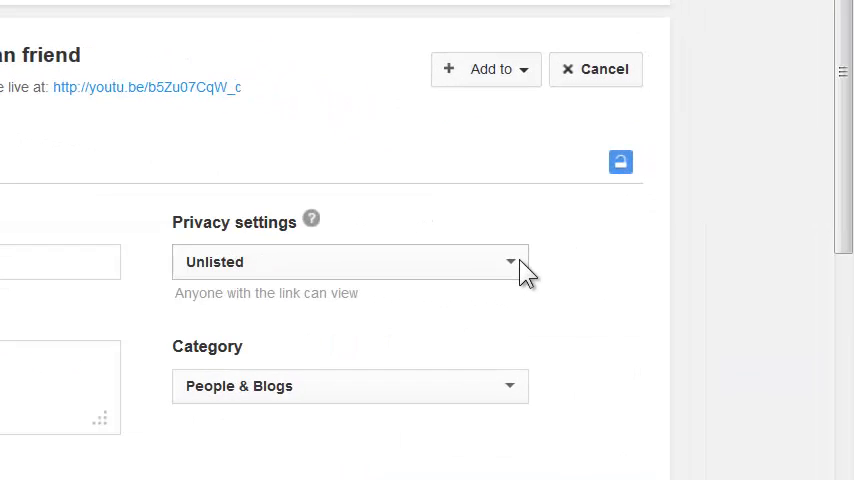
click(350, 262)
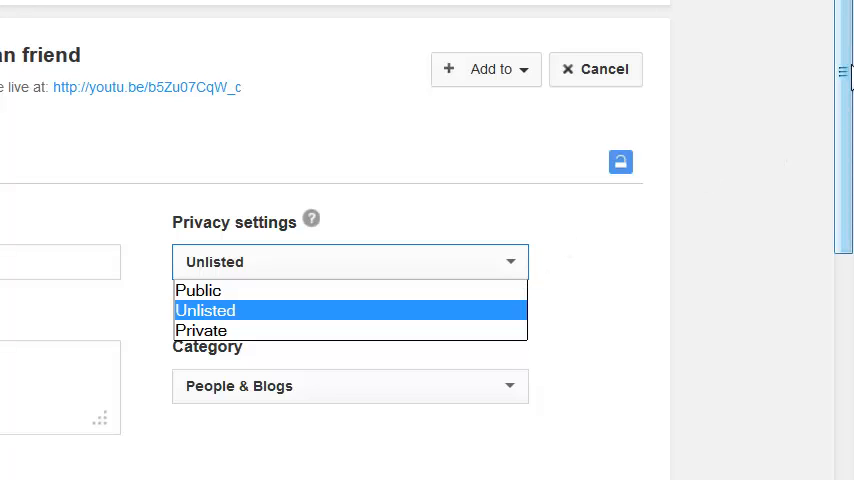
click(205, 310)
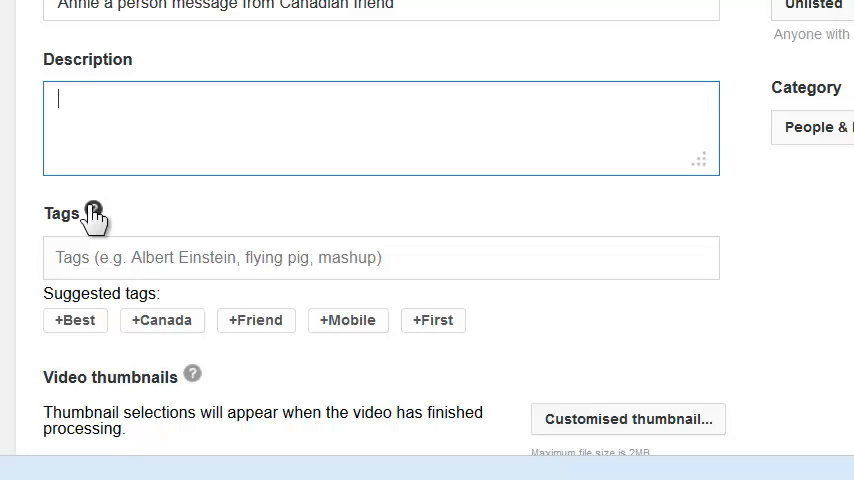
mouse_move(765, 163)
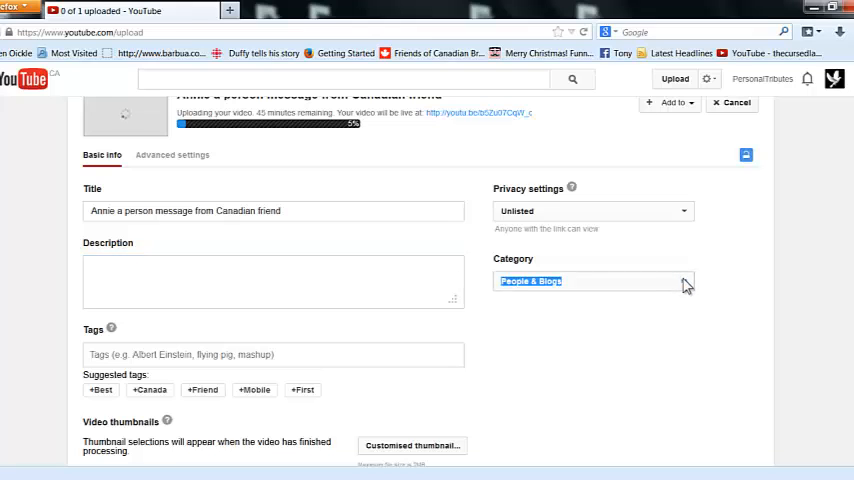
Change the category from People & Blogs to Education
click(593, 281)
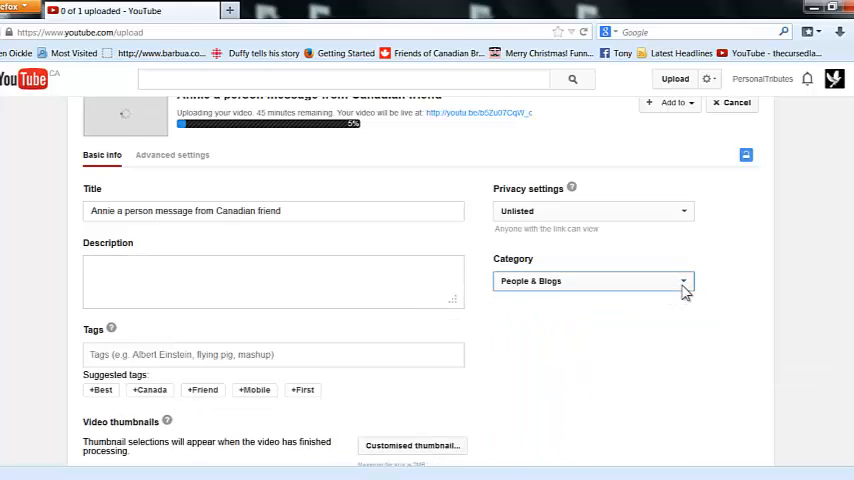
click(592, 280)
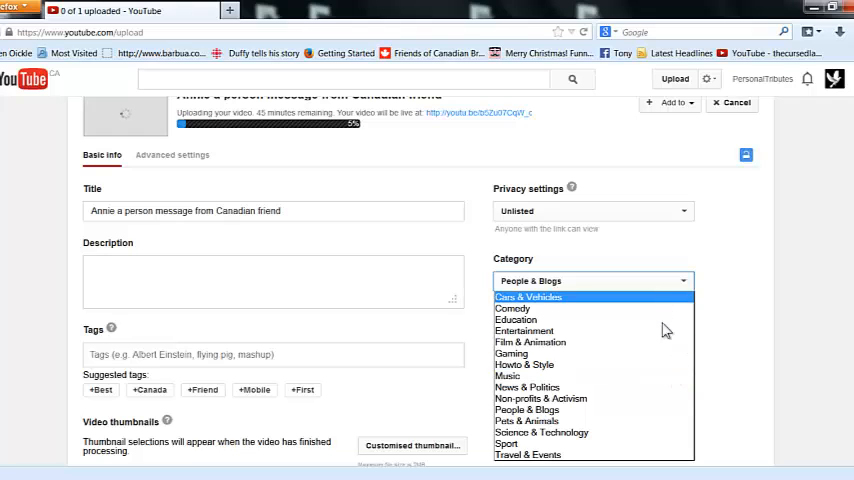
mouse_move(660, 352)
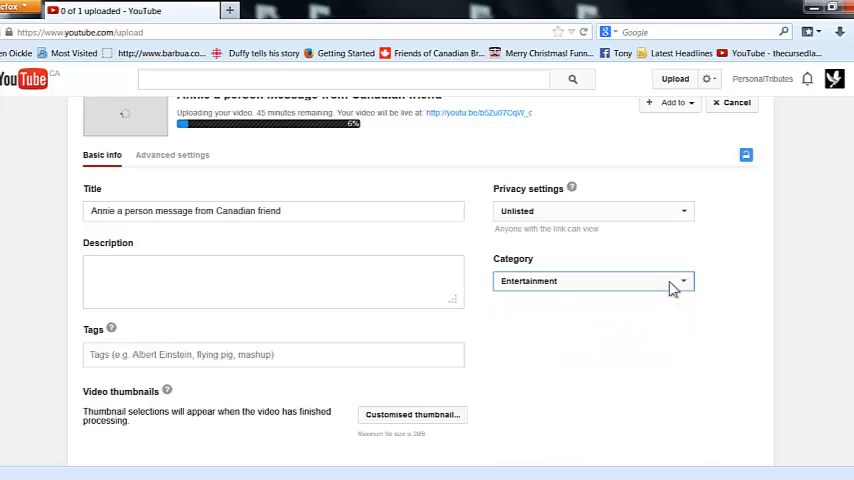
click(593, 281)
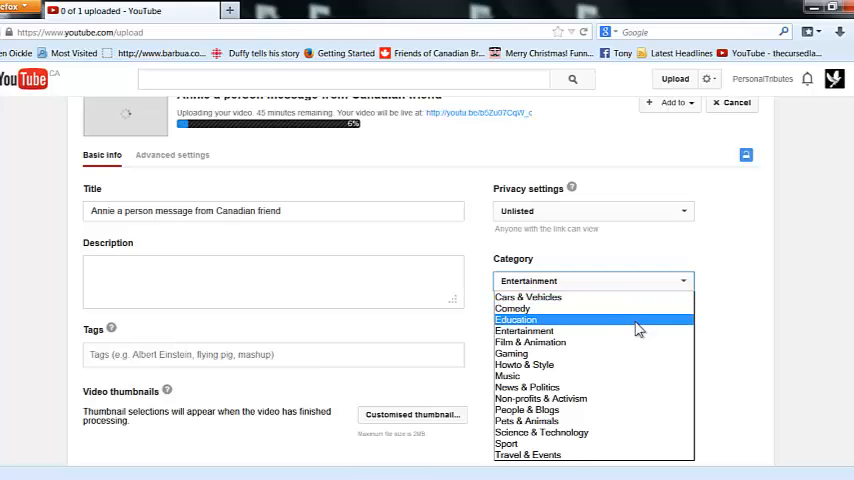
click(516, 319)
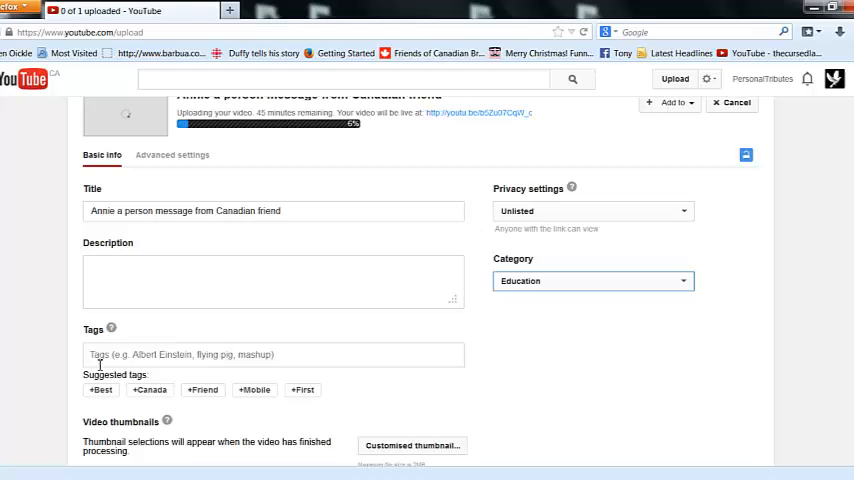
click(273, 354)
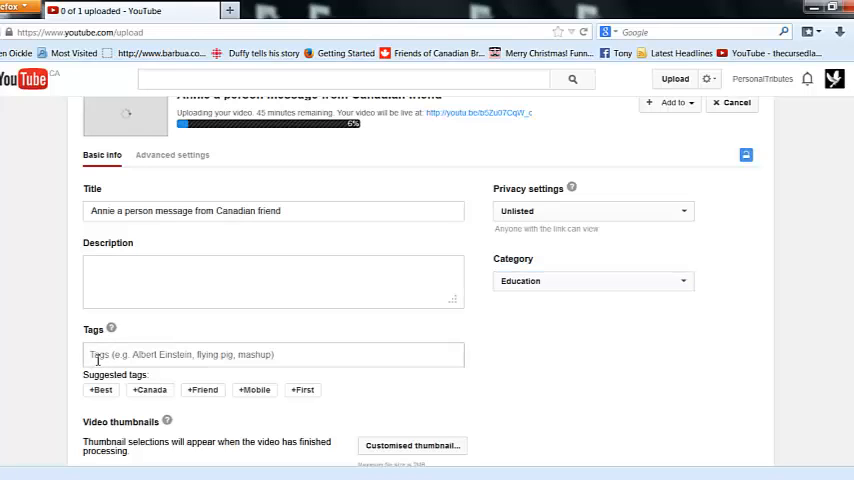
Enter the tags 'Godsing top song' and 'God love his people', deleting a stray partial tag
click(270, 354)
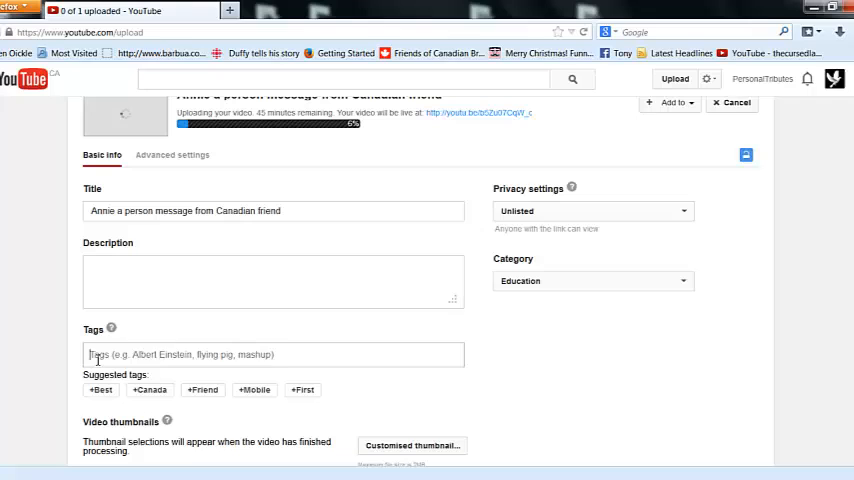
text(Godsing top song N)
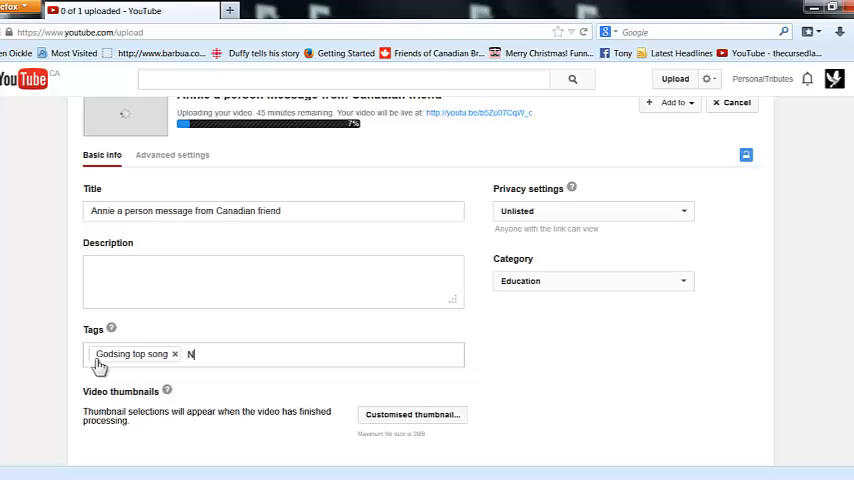
text(ova Scot)
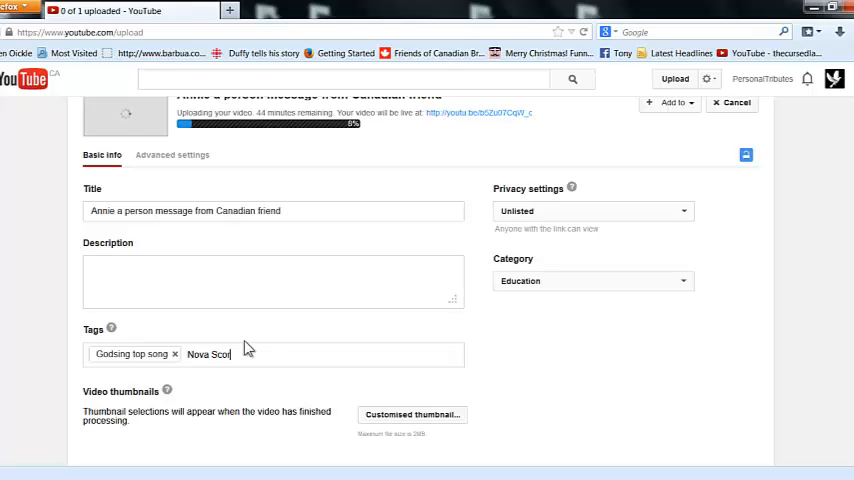
key(backspace)
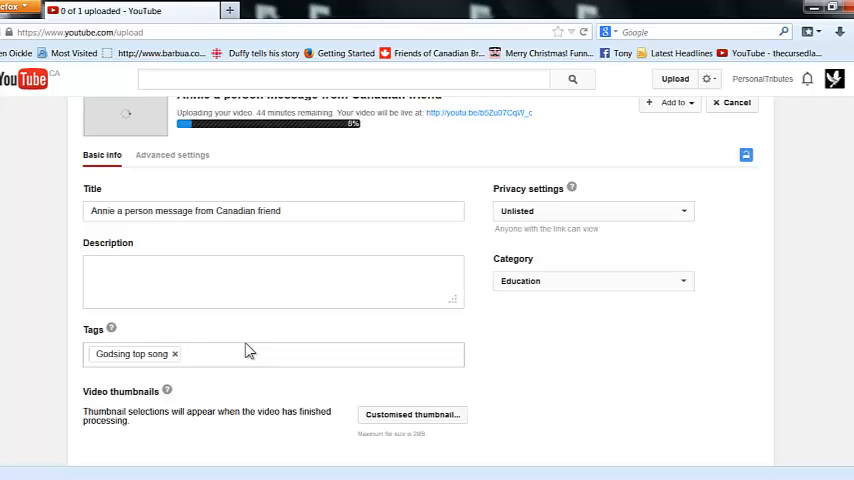
text(God)
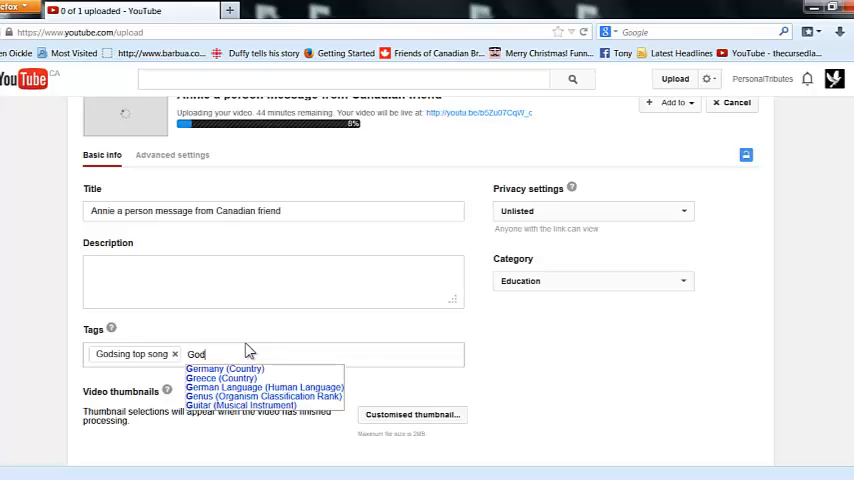
text(love his people)
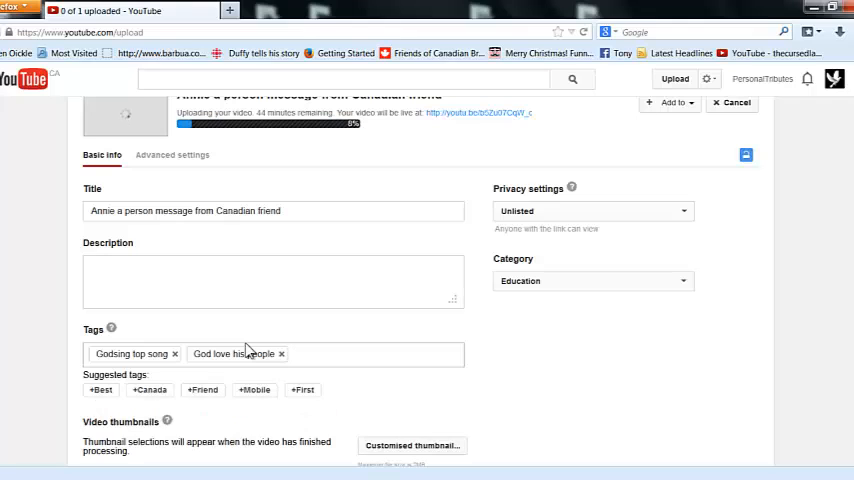
Add the tags 'God love Nova Scotia' and 'God wants a you', bringing the total to four
text(God love Nova Scotia)
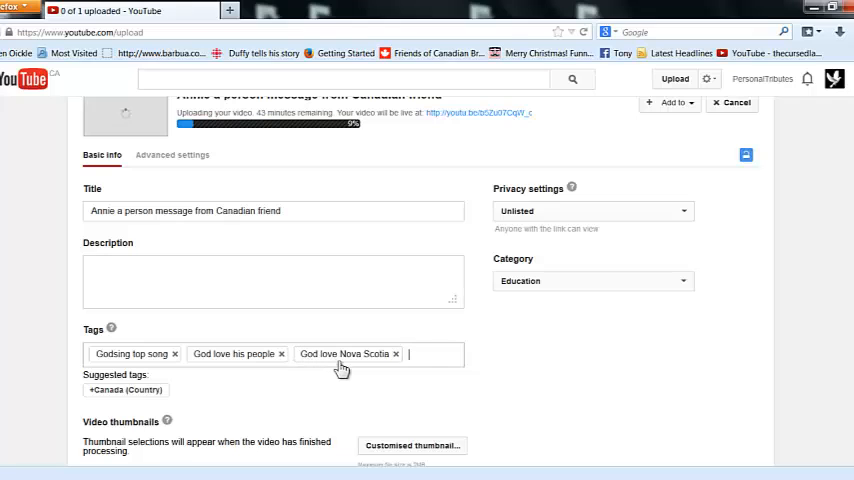
text(G)
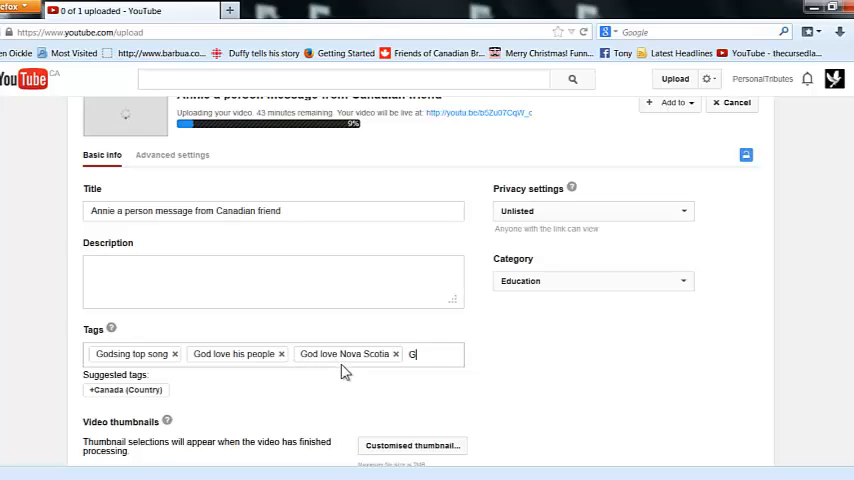
text(od wants a p)
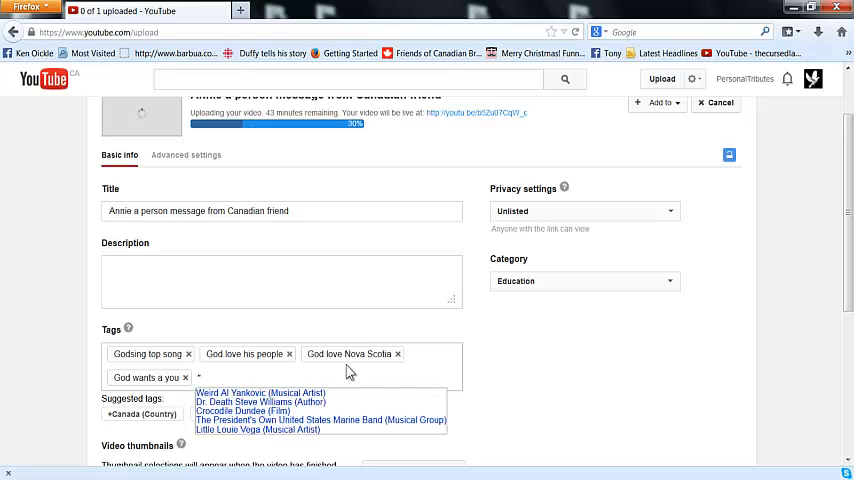
text(Nova S)
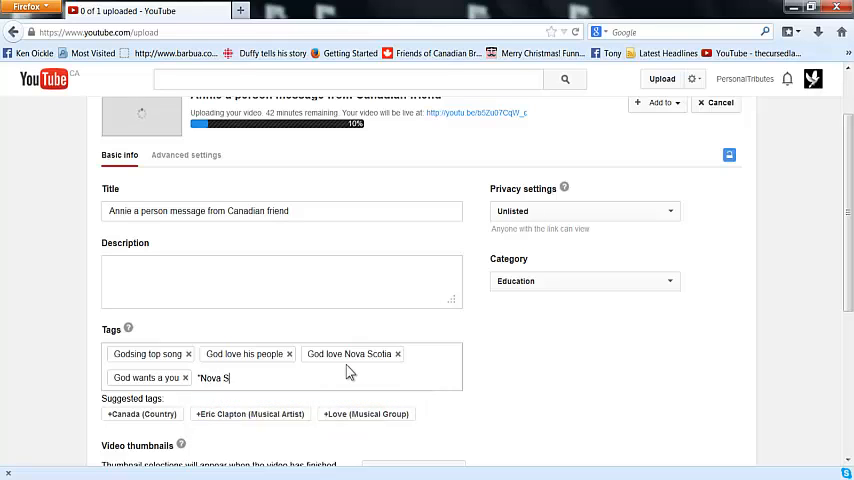
text(co)
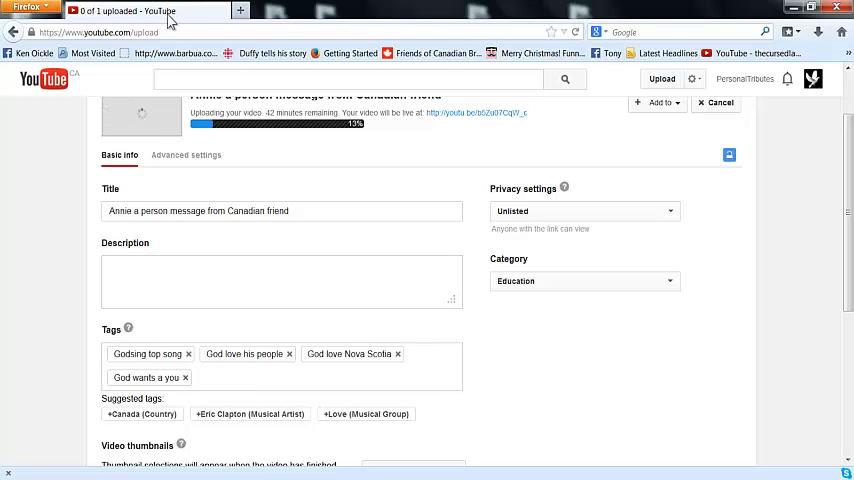
click(95, 31)
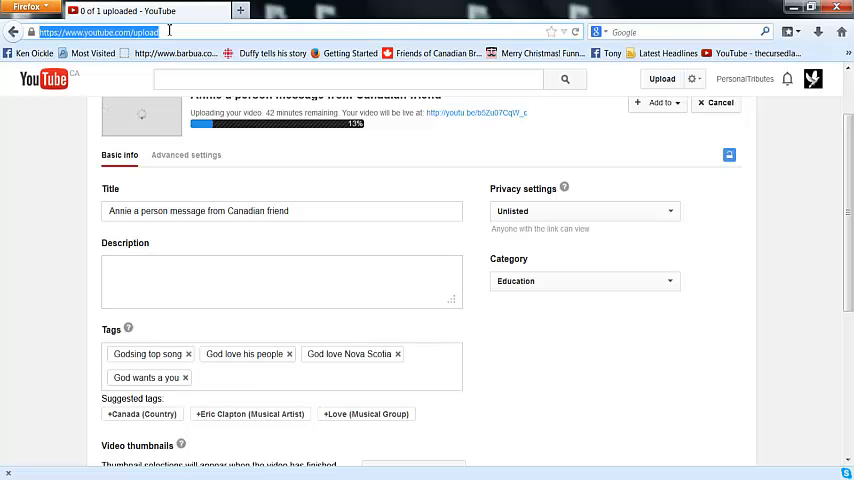